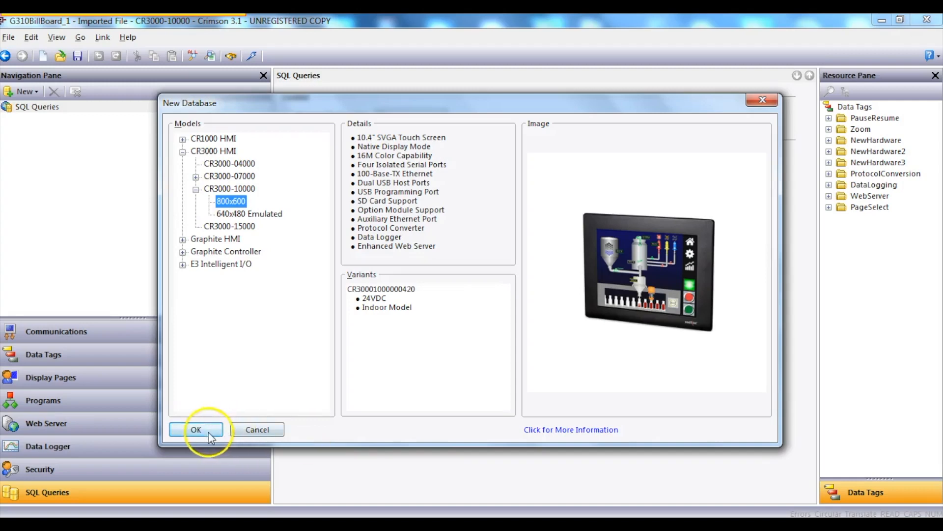
- Confirm the CR3000-10000 at 800x600 as the model for the new database
left_click(196, 429)
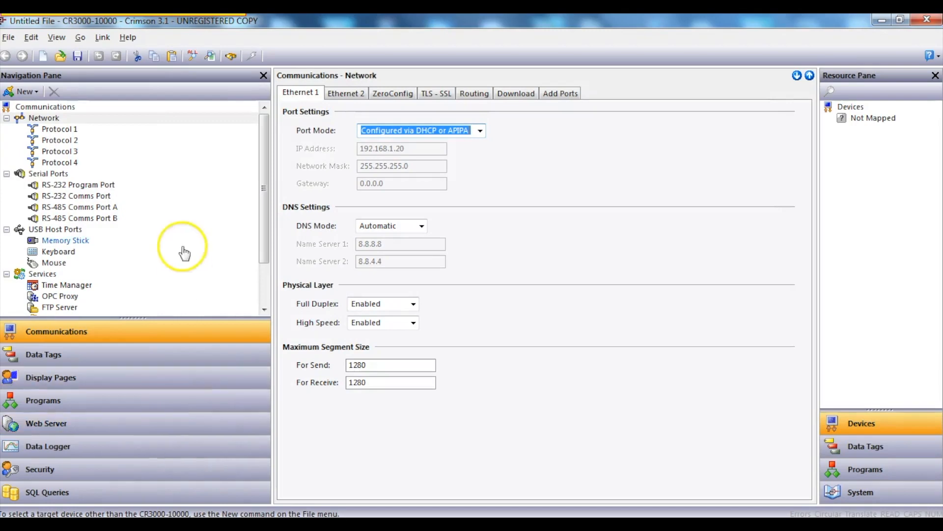
- Import the G310BillBoard_1 Crimson 3.0 database from the demo folder via File > Import
left_click(9, 36)
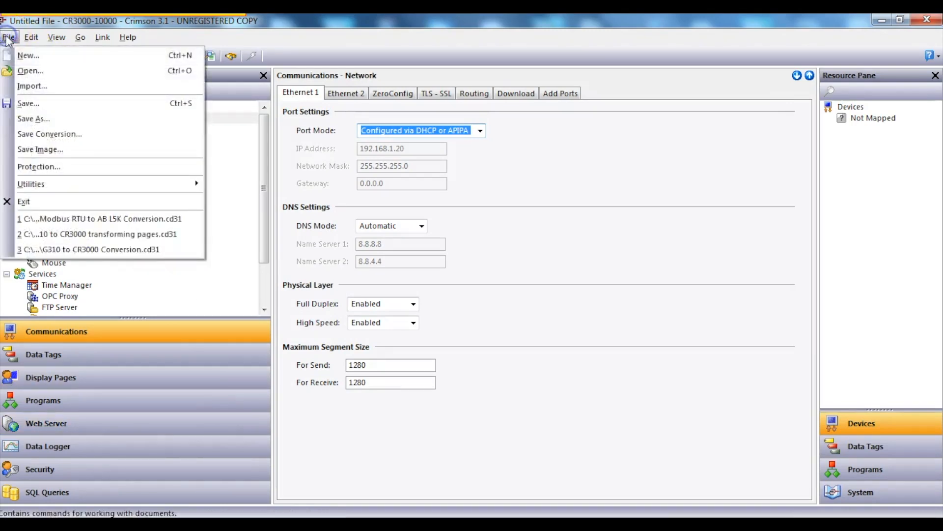
left_click(31, 86)
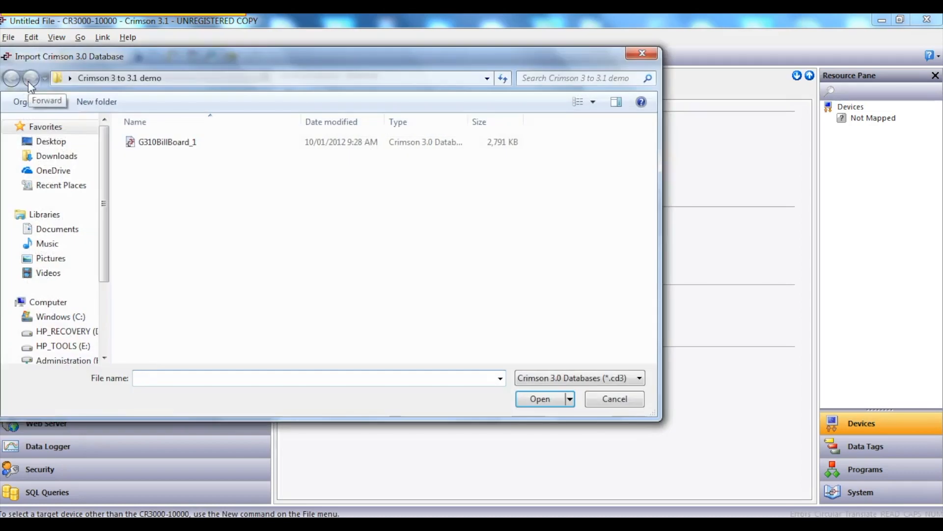
mouse_move(222, 185)
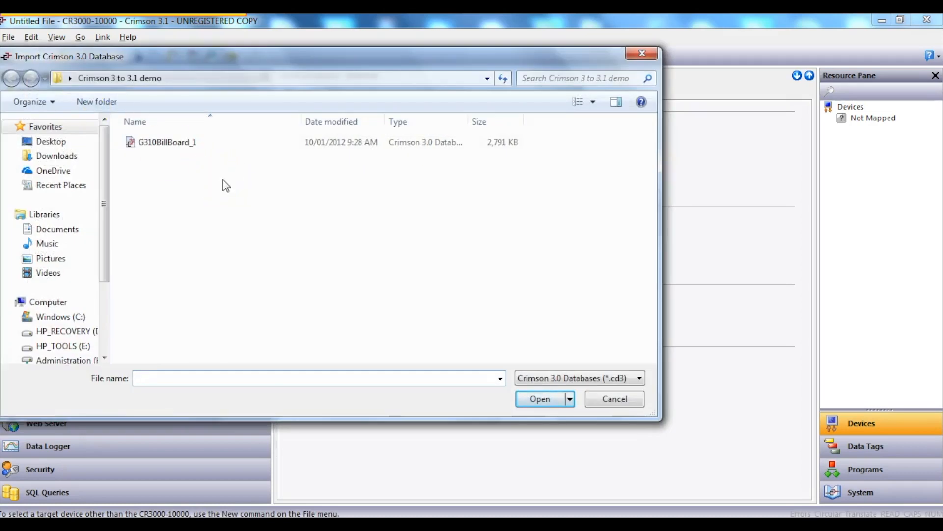
left_click(167, 142)
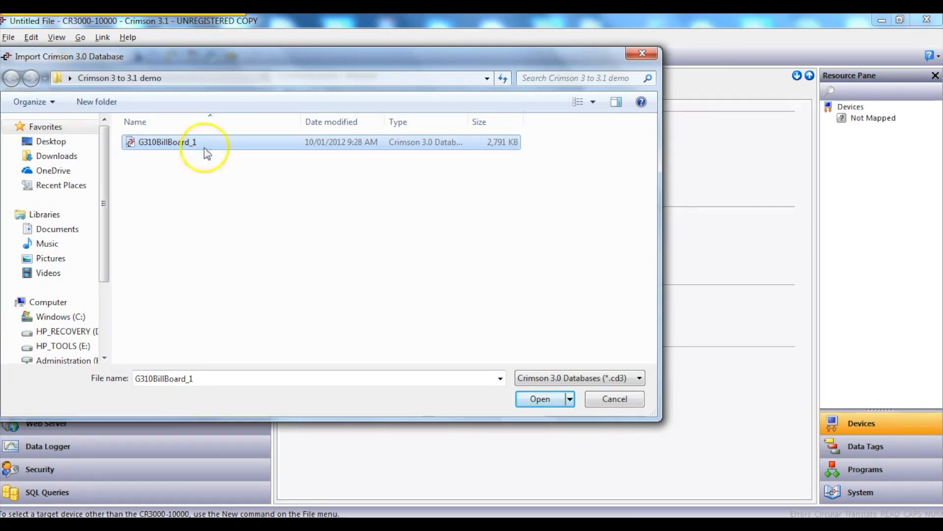
left_click(539, 398)
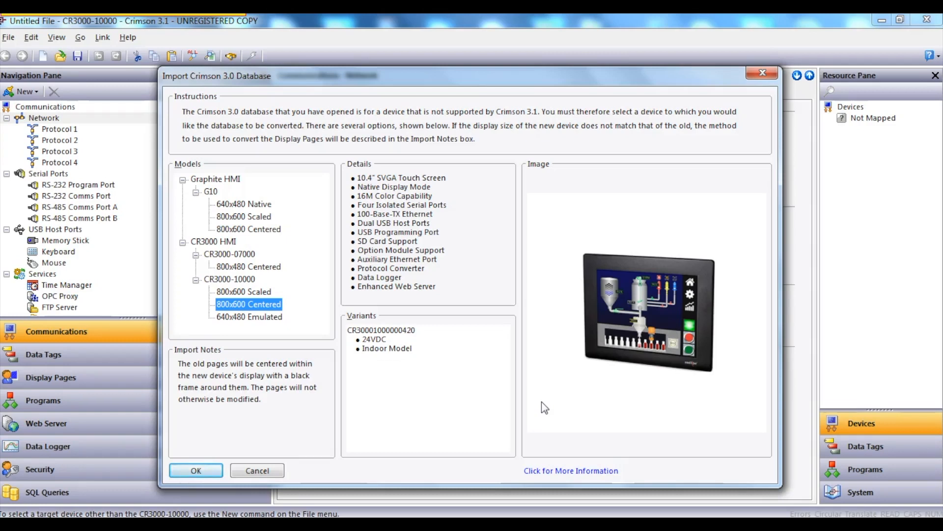
- Import the database as CR3000-10000 with 800x600 Centered page conversion
left_click(196, 470)
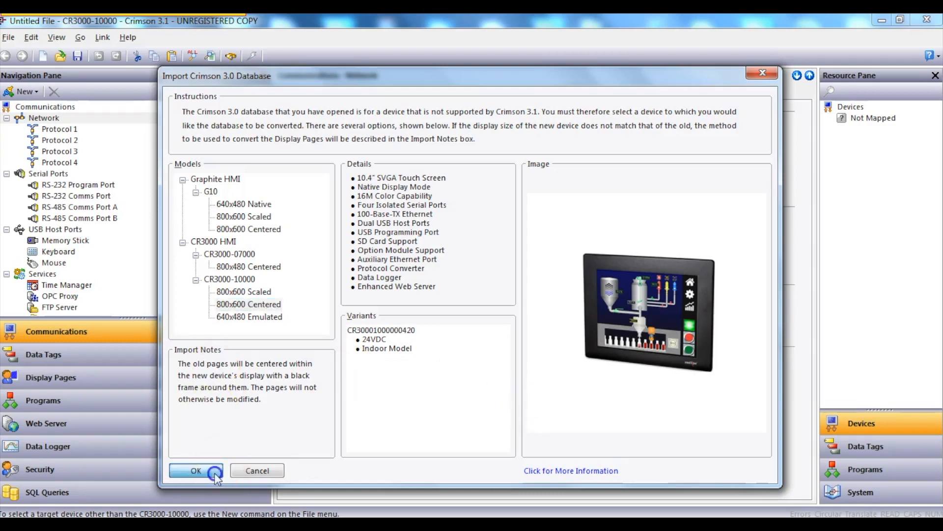
left_click(195, 469)
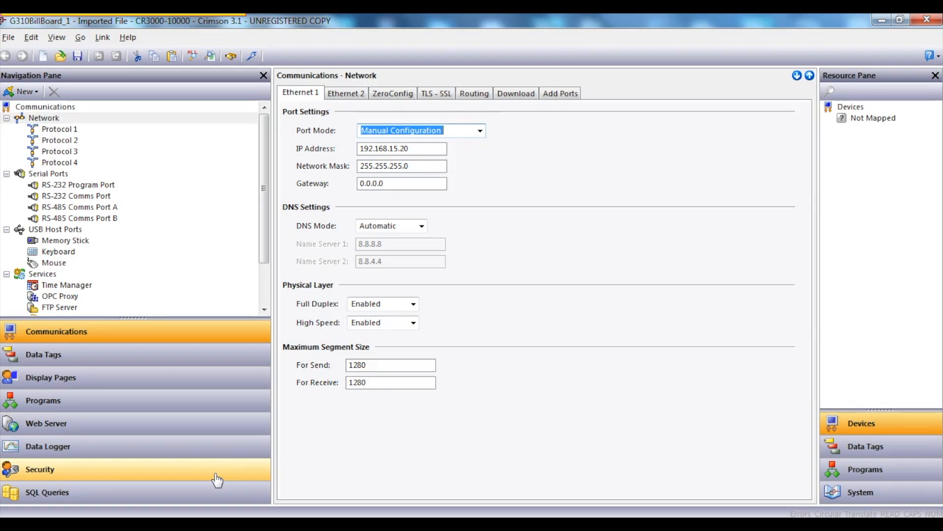
- Browse Display Pages through ProtocolConversion, DataLogging and MasterSlide_1 to check the centered layout
left_click(50, 378)
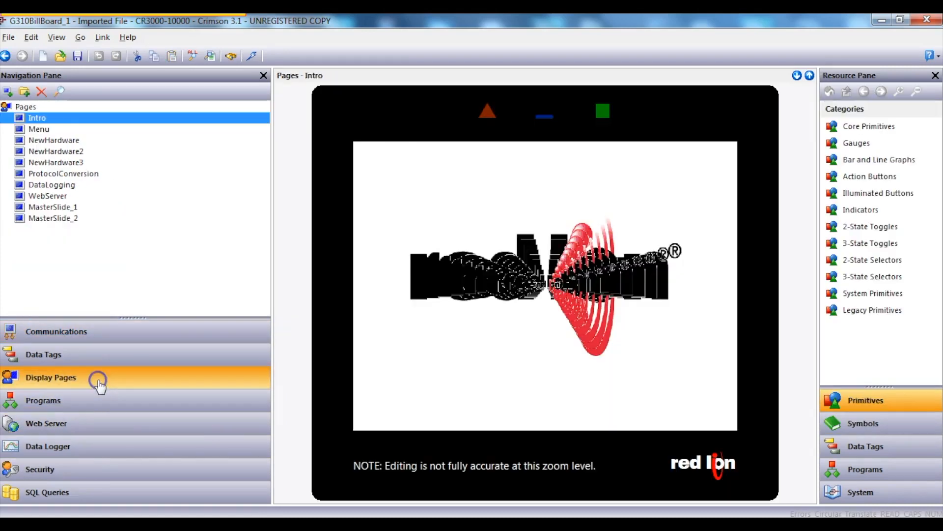
left_click(63, 172)
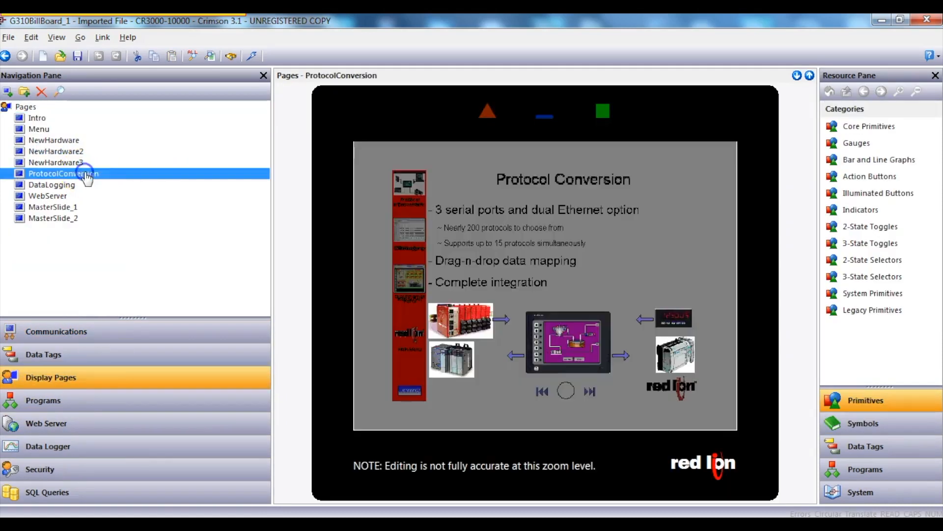
left_click(52, 184)
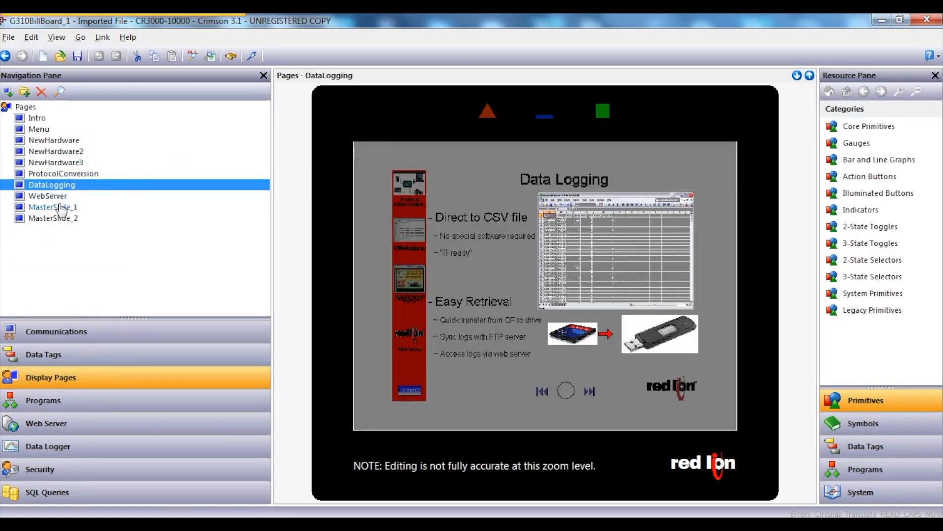
left_click(53, 207)
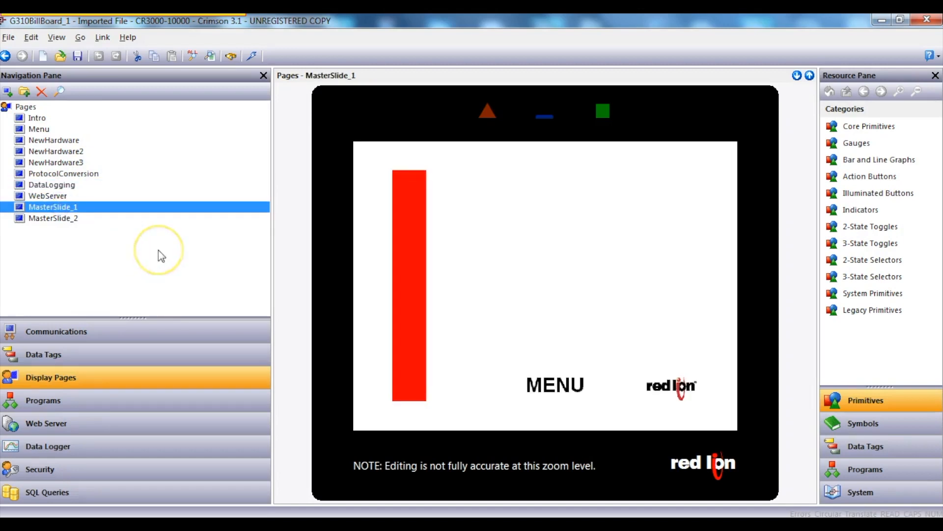